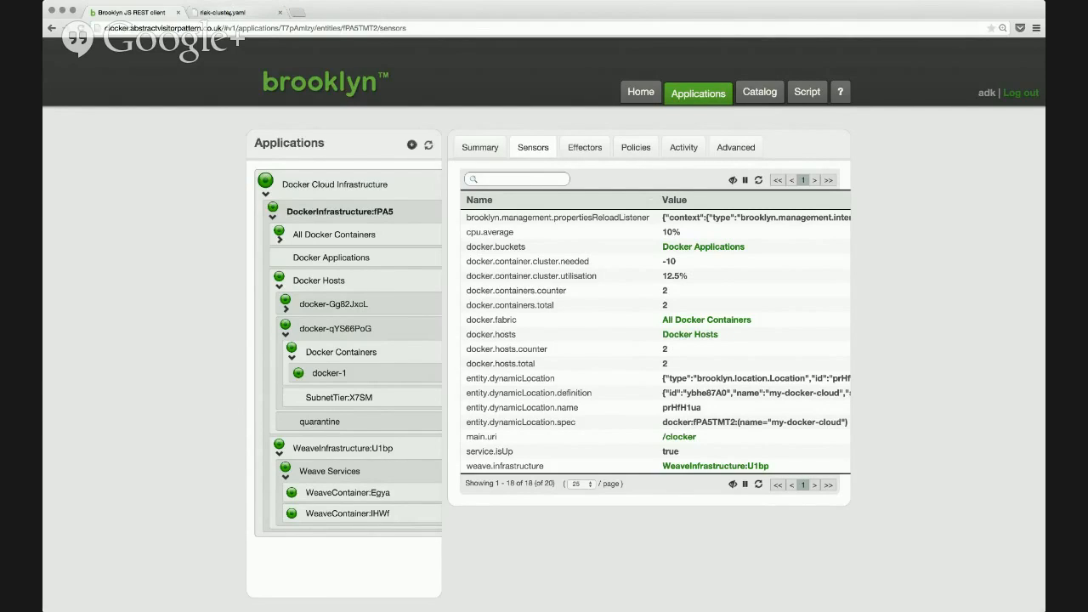
Step: Review the riak-cluster.yaml blueprint and select its entire text for copying
{"action": "left_click", "coordinate": [224, 12]}
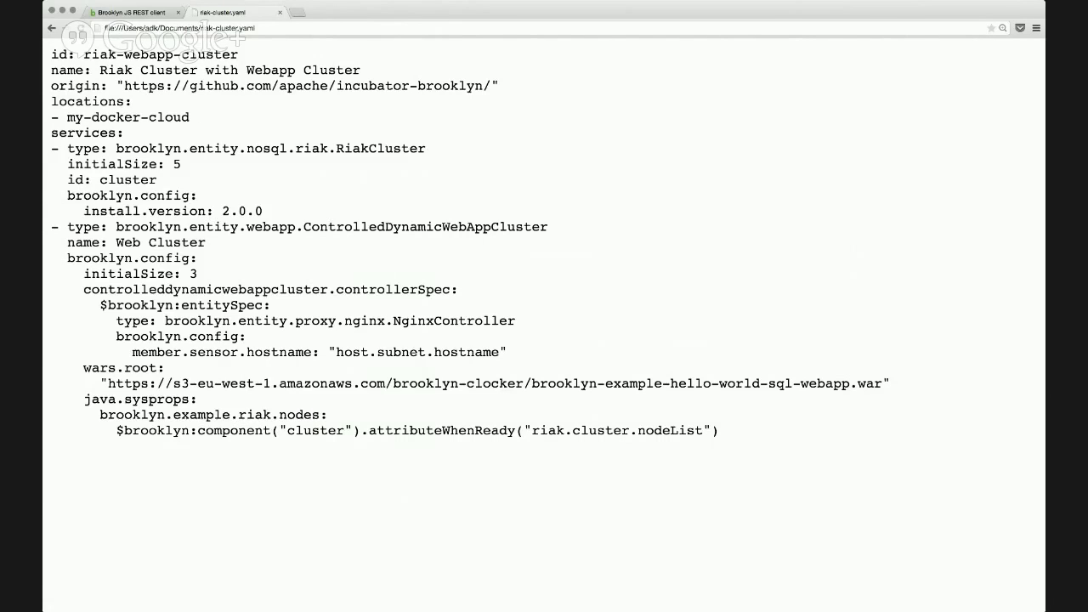
{"action": "double_click", "coordinate": [177, 163]}
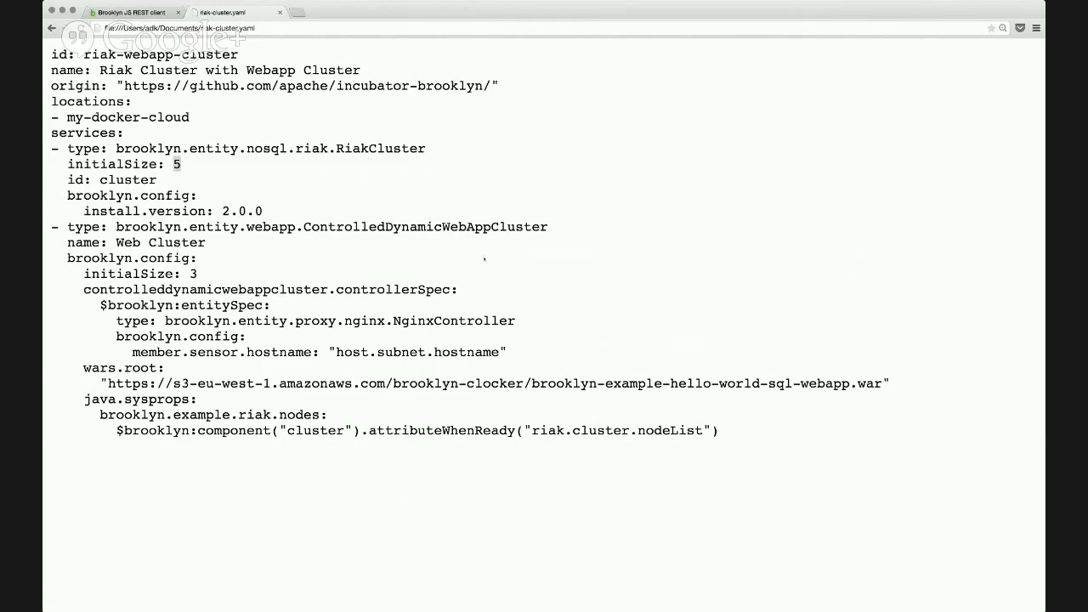
{"action": "double_click", "coordinate": [425, 228]}
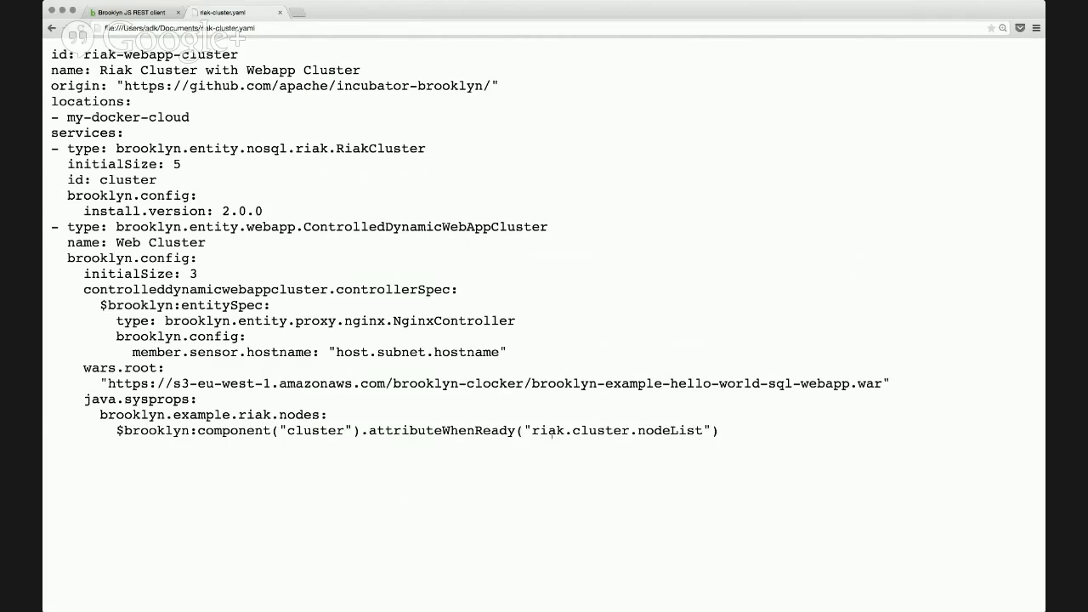
{"action": "left_click_drag", "start_coordinate": [326, 414], "coordinate": [718, 430]}
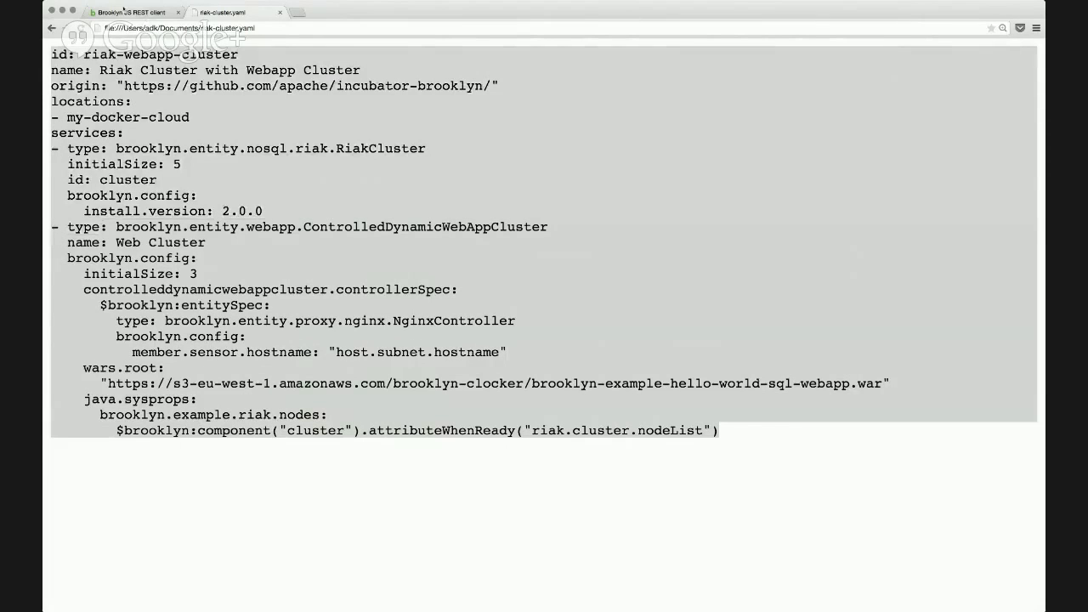
Step: Paste the Riak cluster with webapp blueprint into Brooklyn's YAML add-application dialog and finish
{"action": "left_click", "coordinate": [127, 12]}
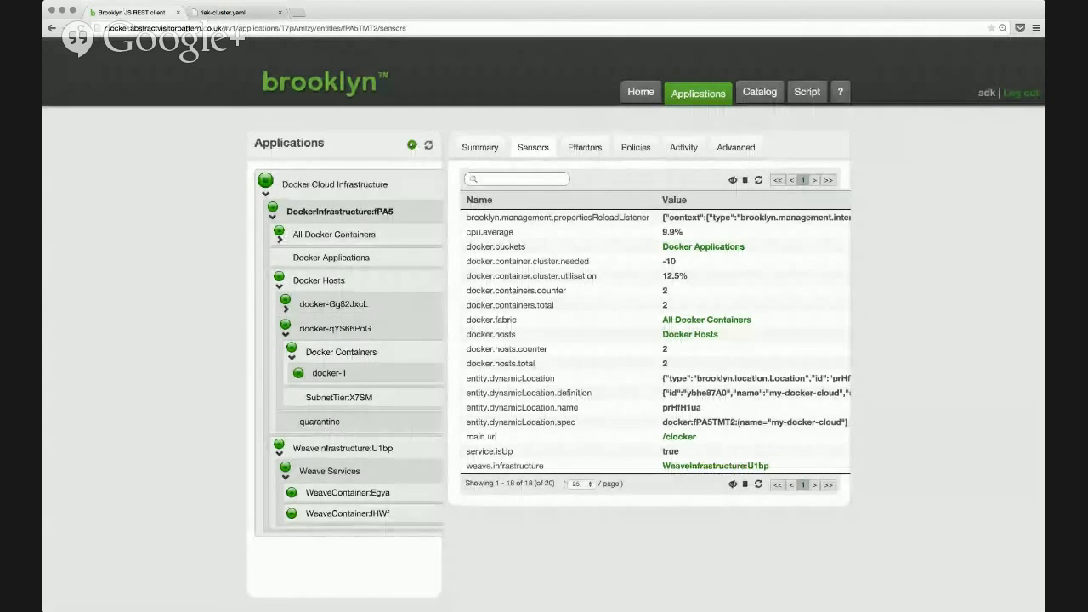
{"action": "left_click", "coordinate": [411, 143]}
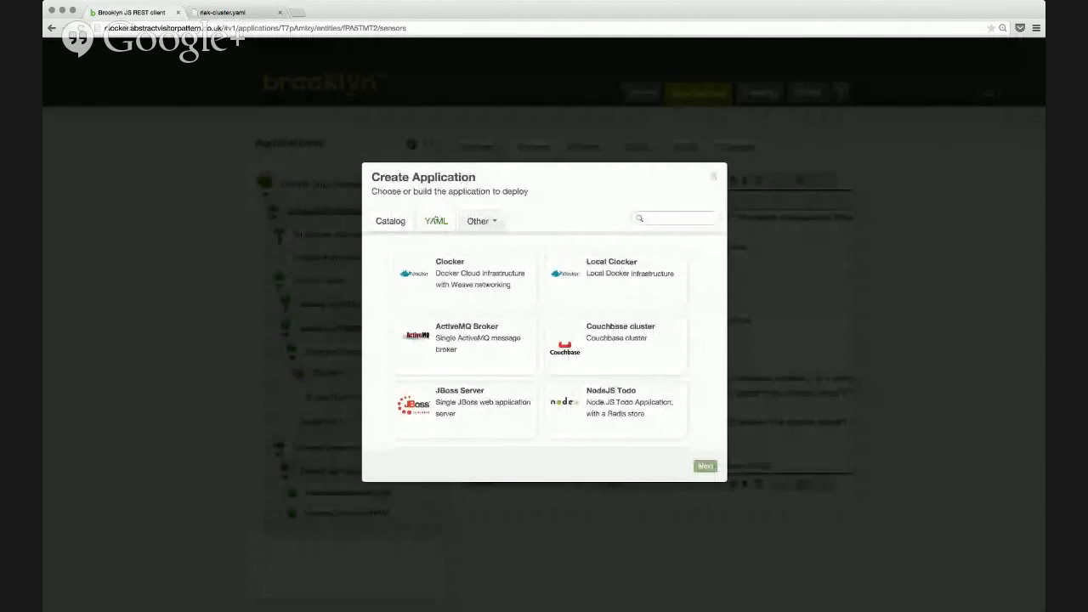
{"action": "left_click", "coordinate": [435, 221]}
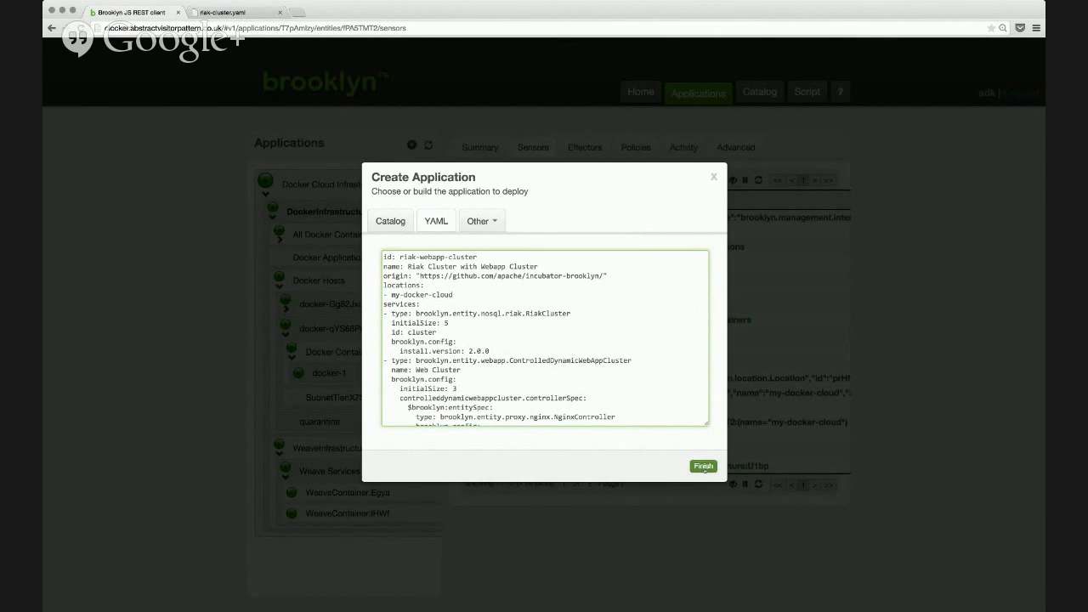
{"action": "left_click", "coordinate": [703, 466]}
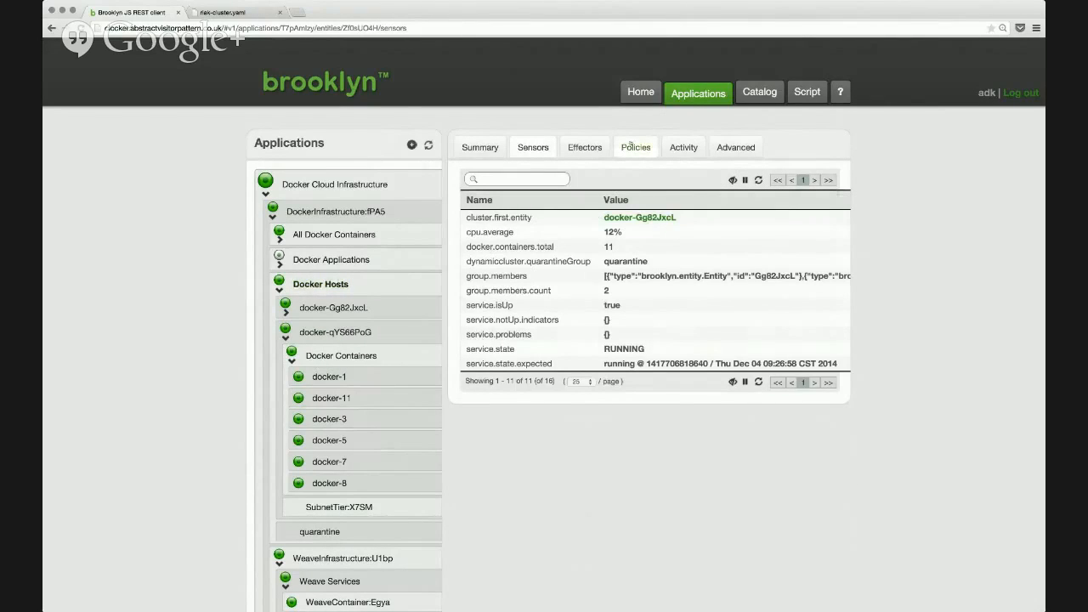
Step: Show the Docker Hosts cluster's policies, listing its running AutoScalerPolicy
{"action": "left_click", "coordinate": [636, 146]}
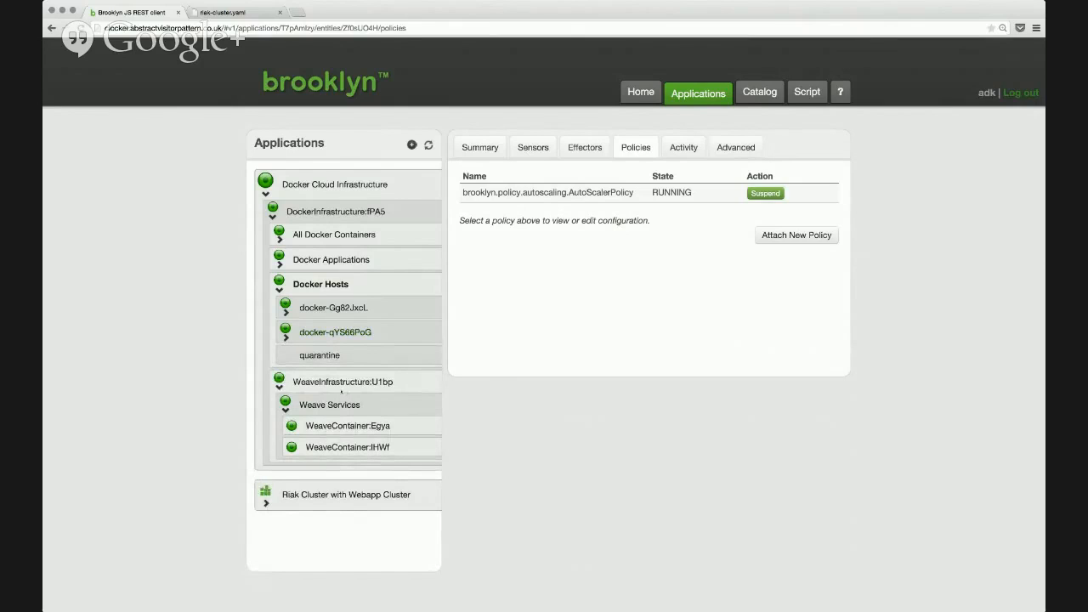
Step: Expand the running Riak Cluster with Webapp Cluster and select its NginxController to see its policies
{"action": "left_click", "coordinate": [343, 380]}
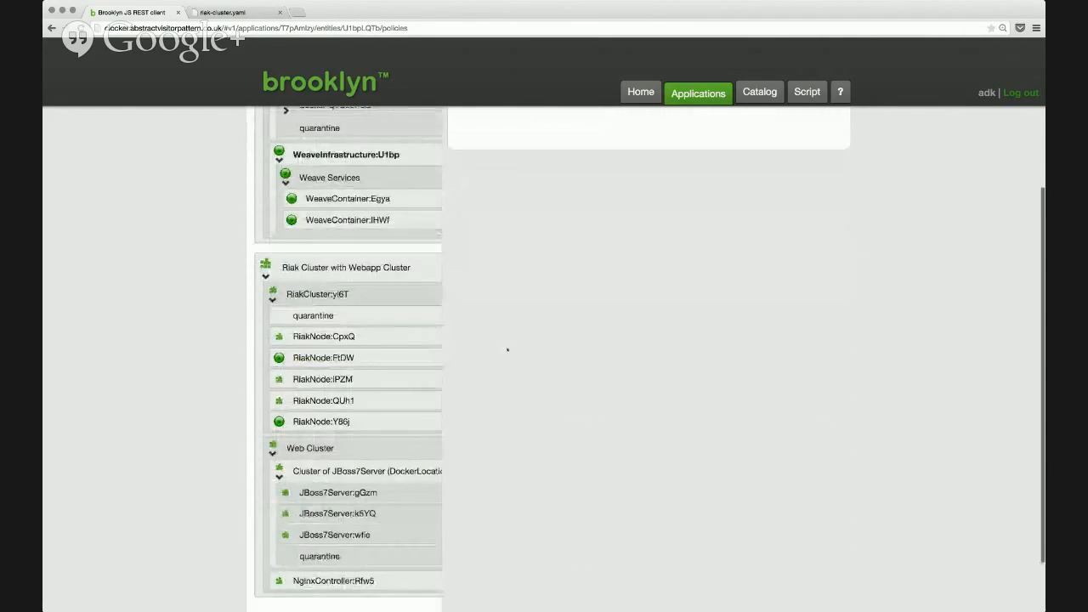
{"action": "left_click", "coordinate": [323, 357]}
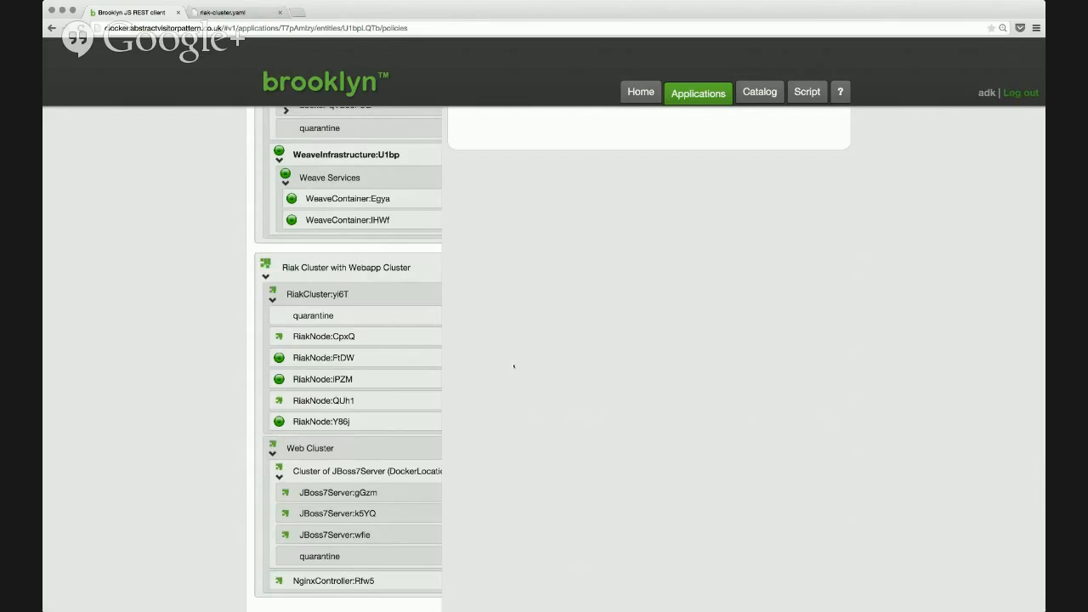
{"action": "mouse_move", "coordinate": [472, 375]}
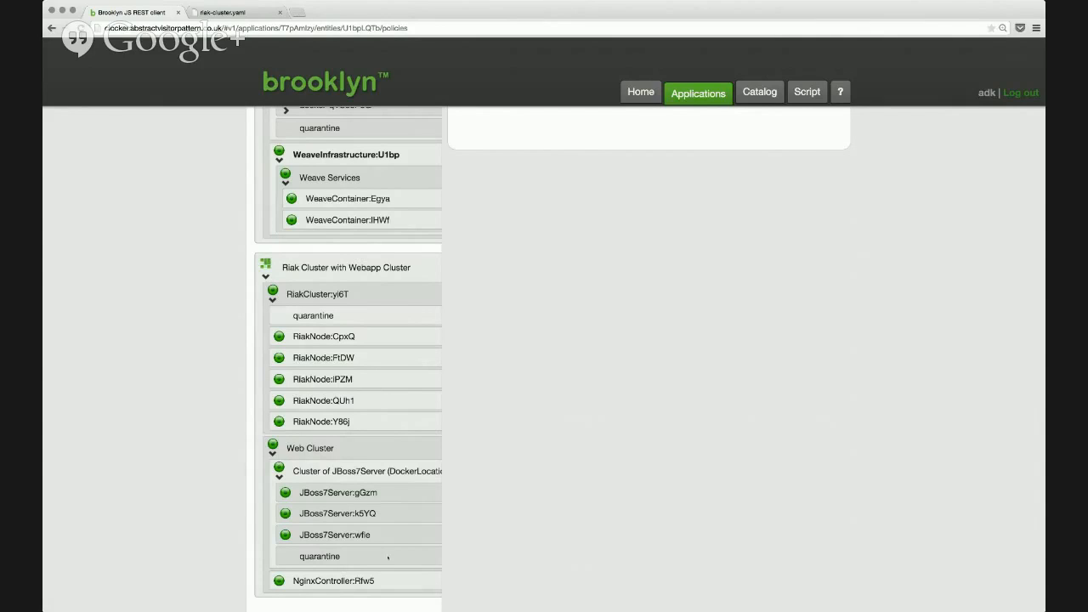
{"action": "left_click", "coordinate": [334, 582]}
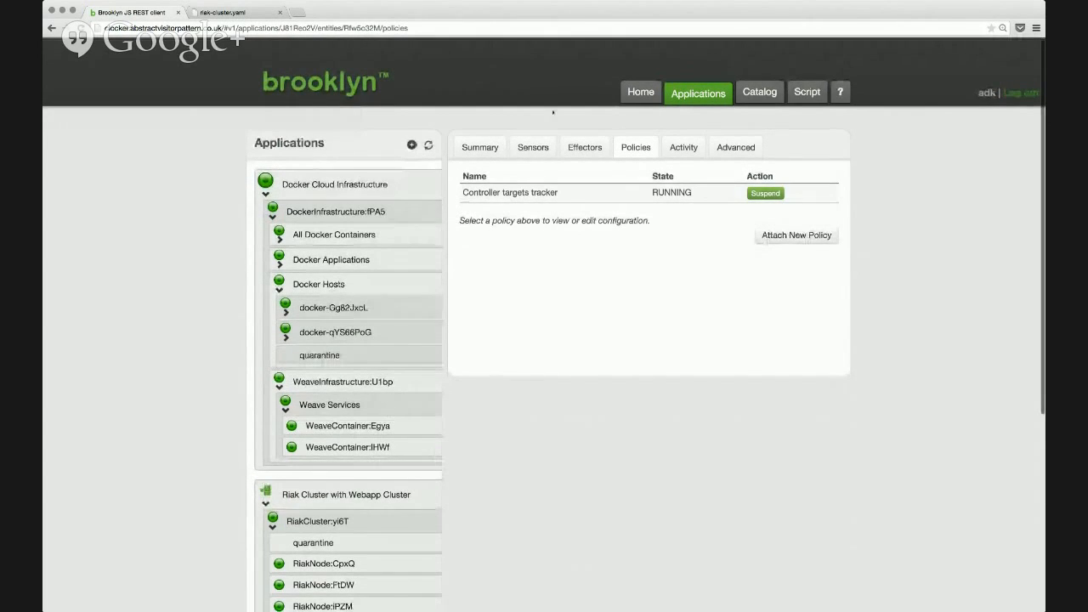
Step: Post message 'test' as 'andrew' in the Riak chatroom demo so 'andrew: test' is listed, then return to Brooklyn
{"action": "left_click", "coordinate": [532, 146]}
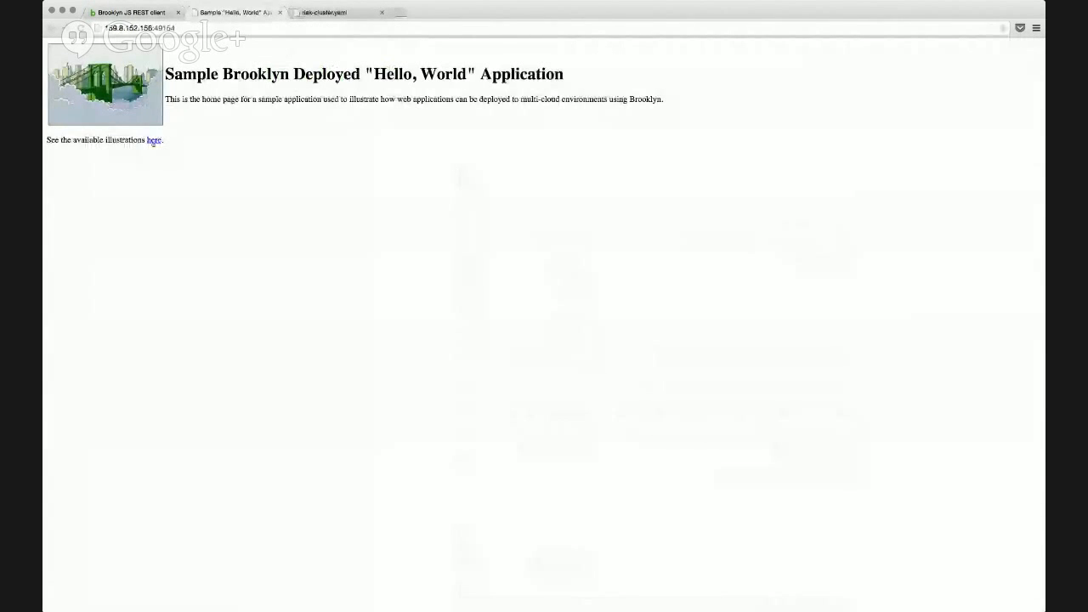
{"action": "left_click", "coordinate": [152, 139]}
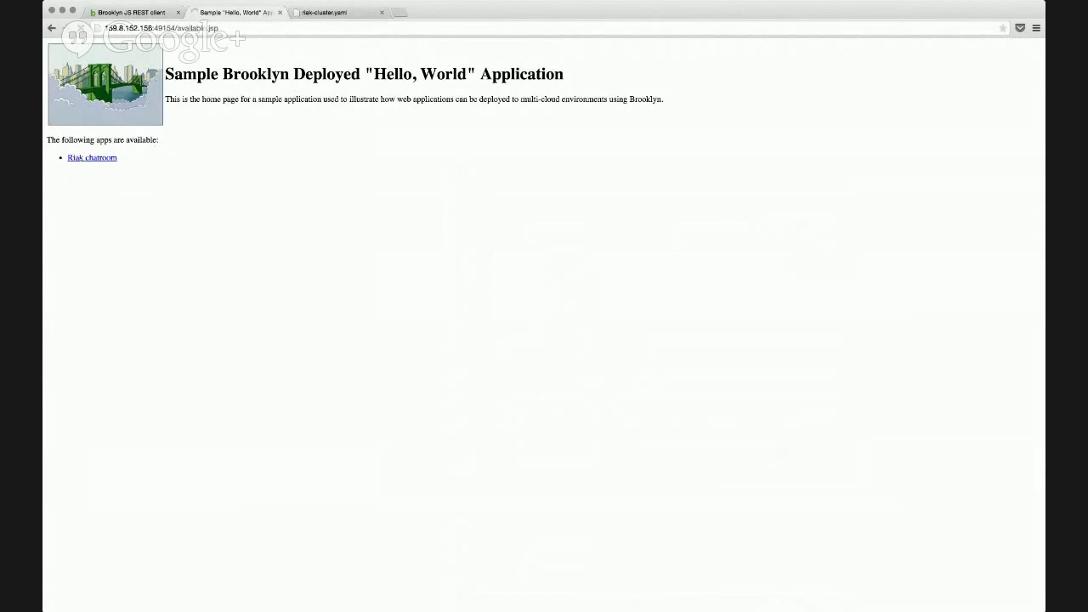
{"action": "left_click", "coordinate": [92, 157]}
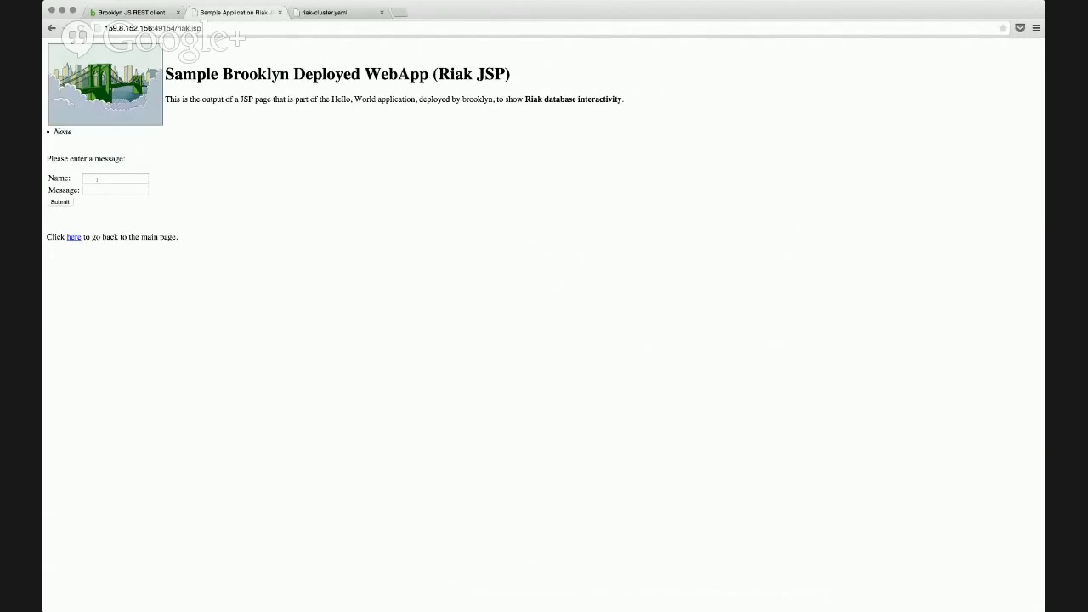
{"action": "left_click", "coordinate": [115, 179]}
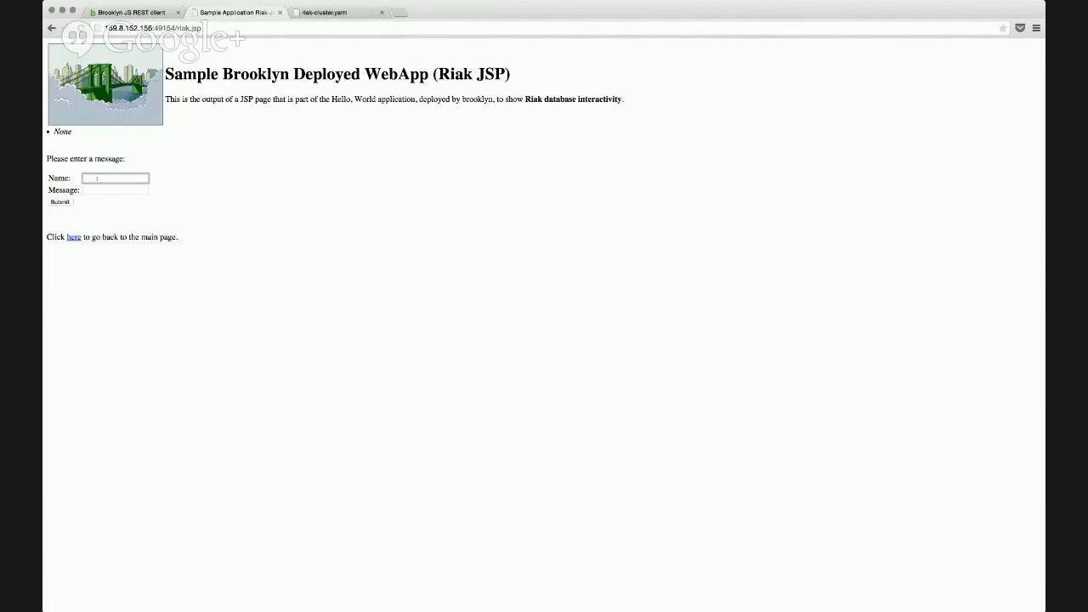
{"action": "type", "text": "a"}
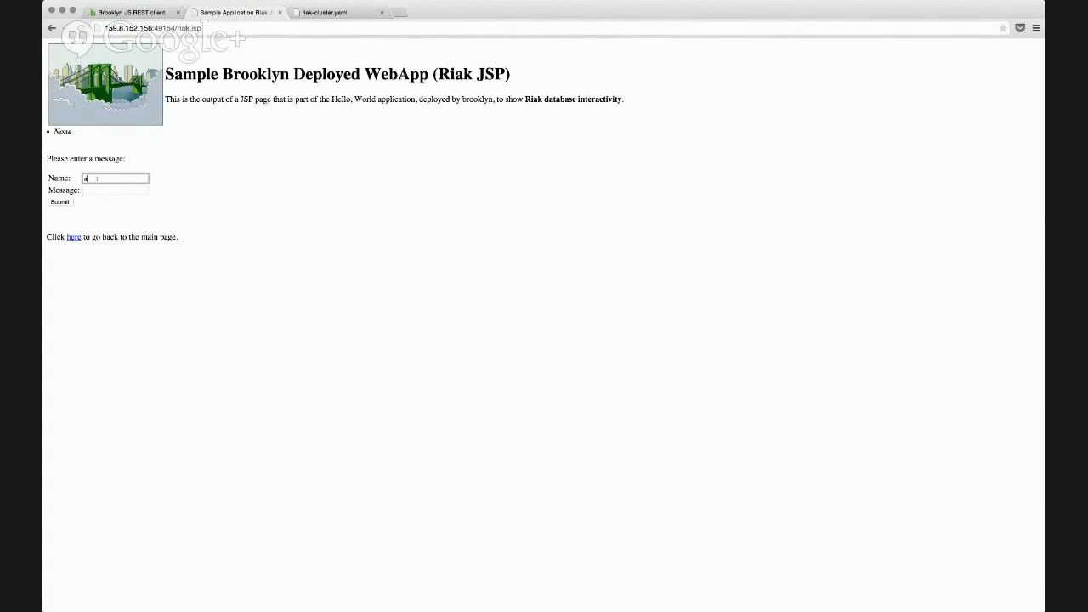
{"action": "type", "text": "andrew"}
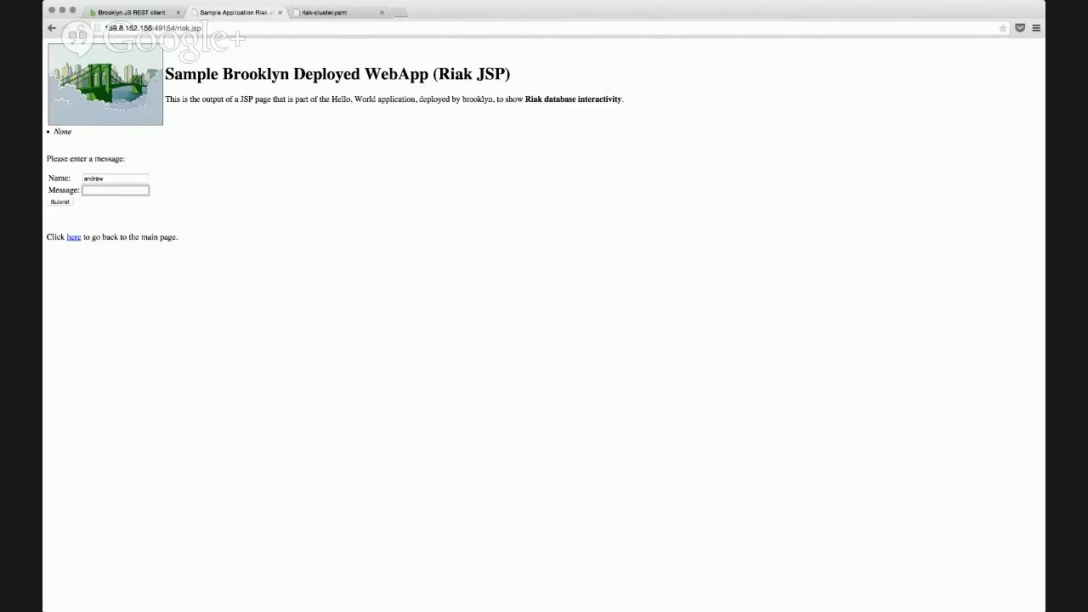
{"action": "type", "text": "test"}
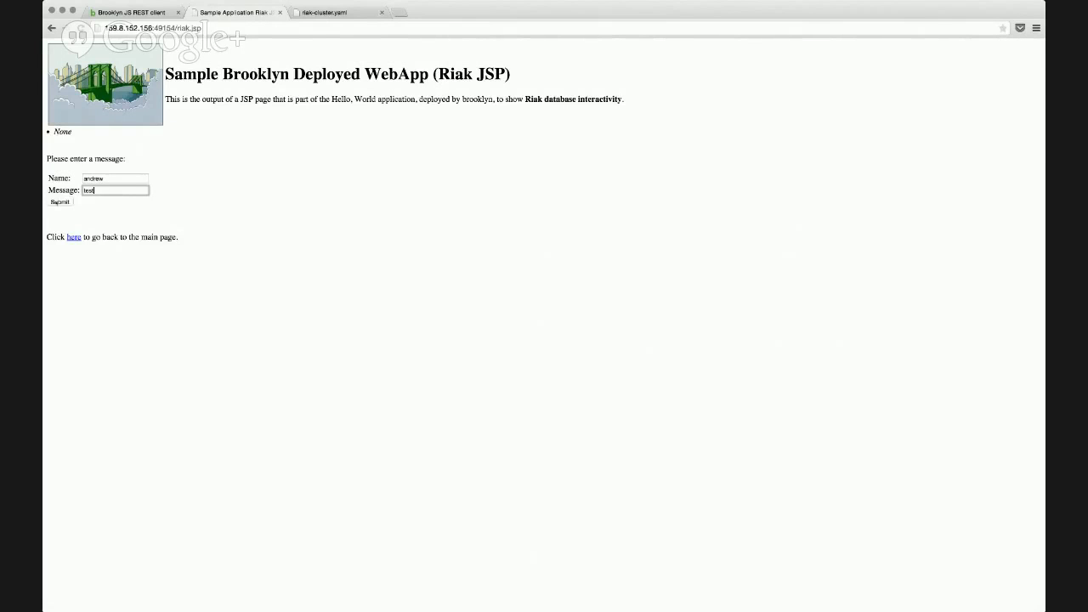
{"action": "left_click", "coordinate": [59, 202]}
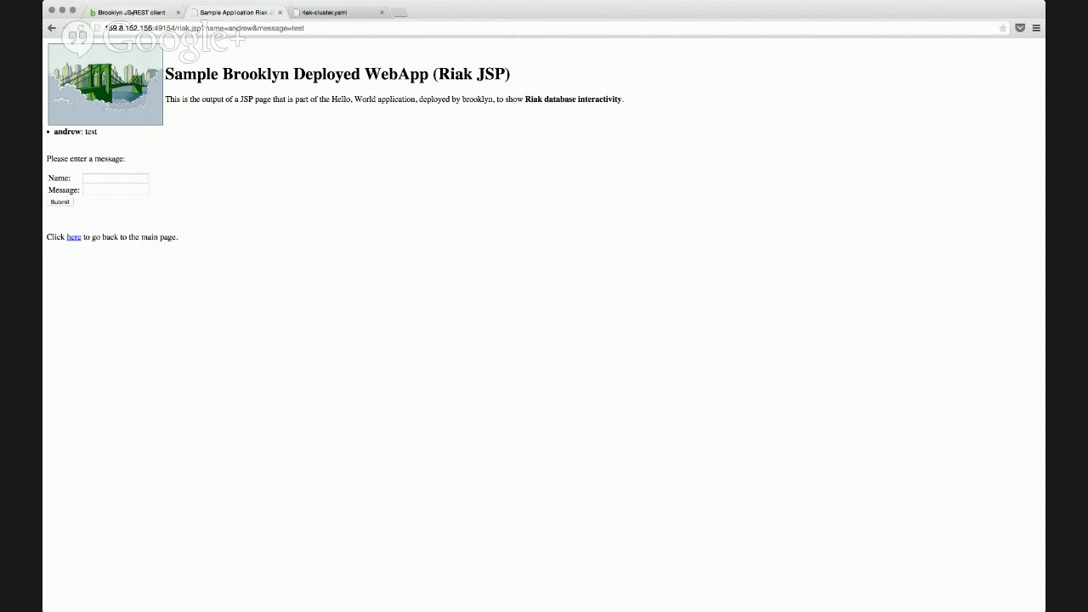
{"action": "left_click", "coordinate": [133, 12]}
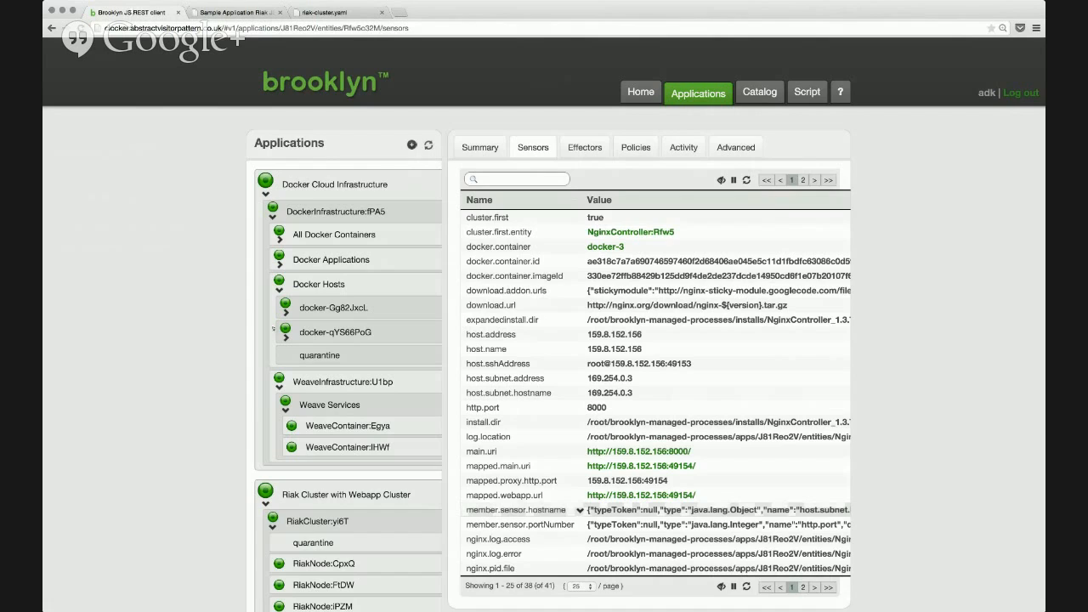
Step: Select the RiakCluster entity and list its effectors, including resize
{"action": "scroll", "scroll_direction": "down", "scroll_amount": 3}
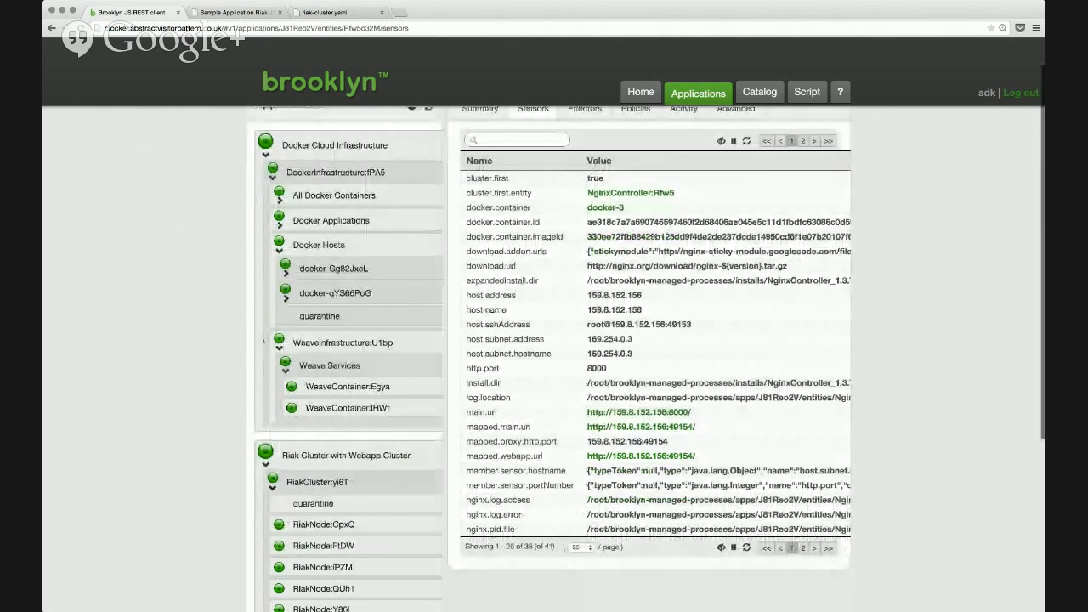
{"action": "scroll", "scroll_direction": "down", "scroll_amount": 3}
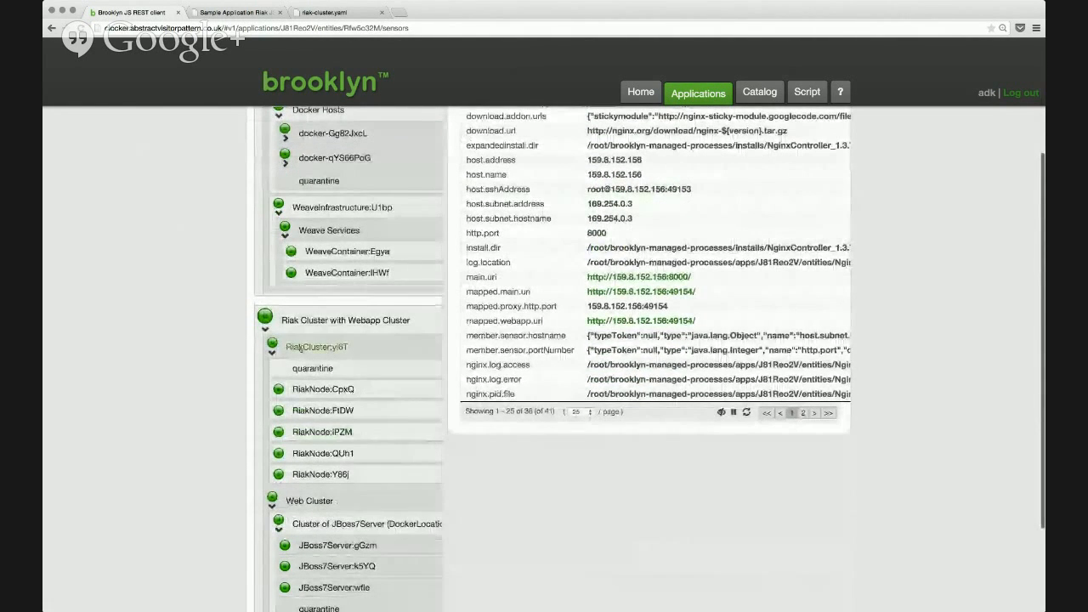
{"action": "left_click", "coordinate": [316, 346]}
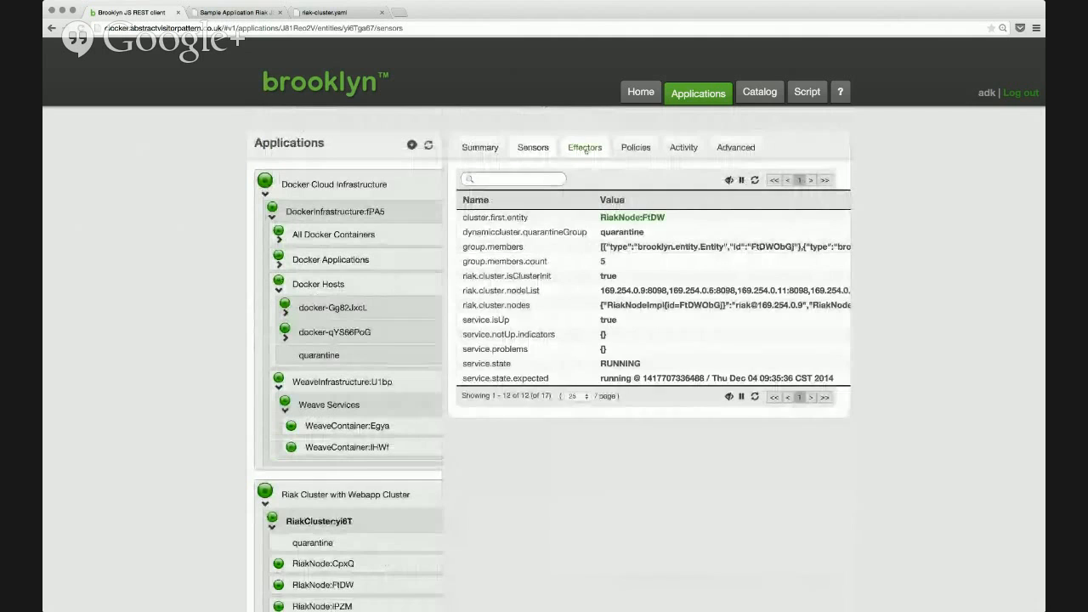
{"action": "left_click", "coordinate": [585, 147]}
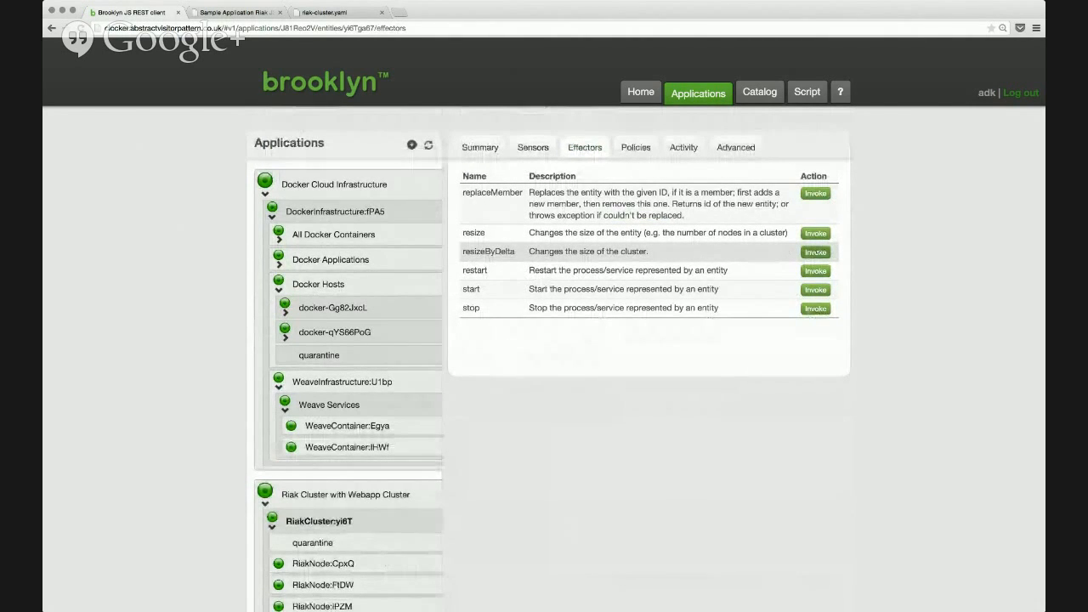
Step: Invoke resizeByDelta with delta 3 on the Riak cluster so three new RiakNodes start
{"action": "left_click", "coordinate": [814, 252]}
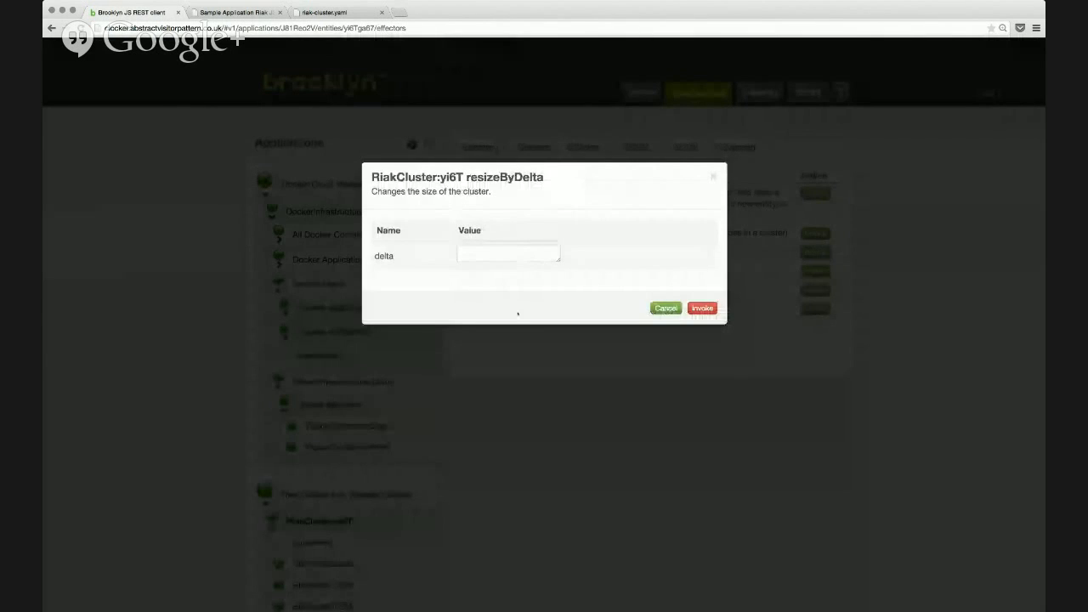
{"action": "left_click", "coordinate": [507, 252]}
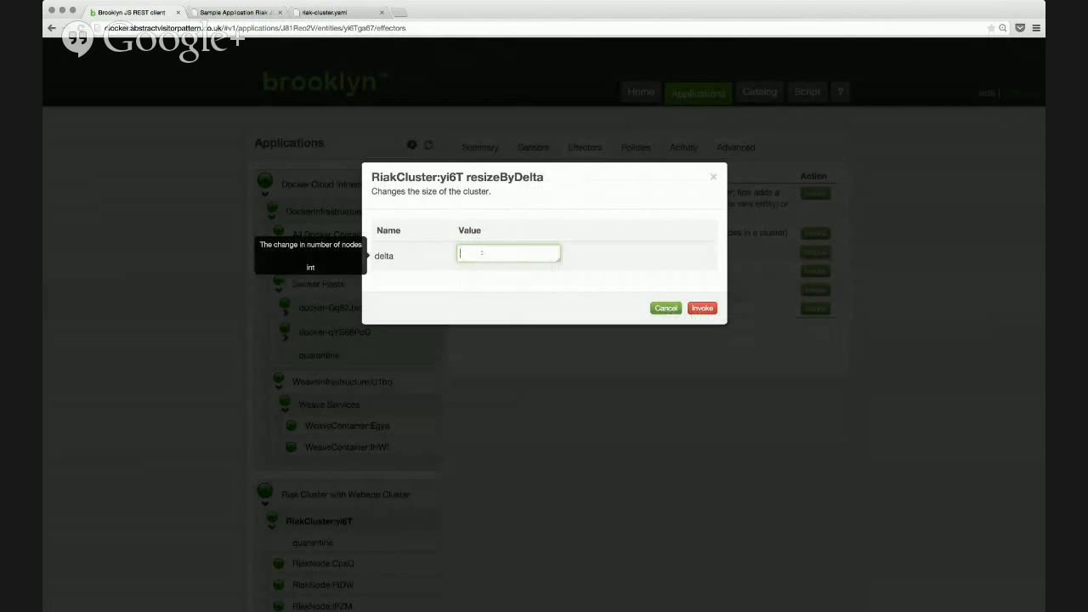
{"action": "type", "text": "3"}
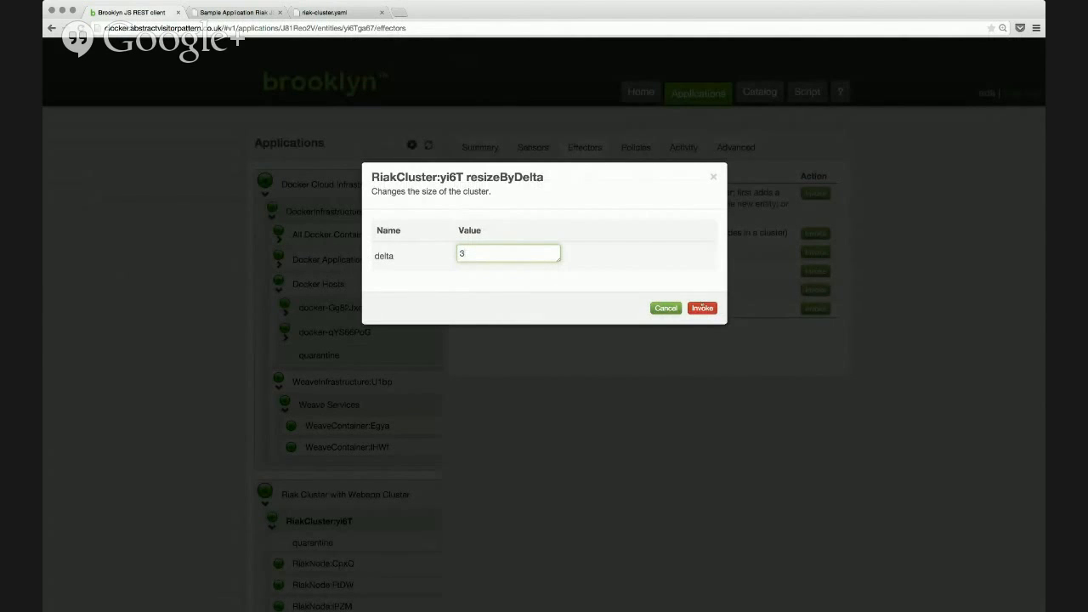
{"action": "left_click", "coordinate": [702, 308]}
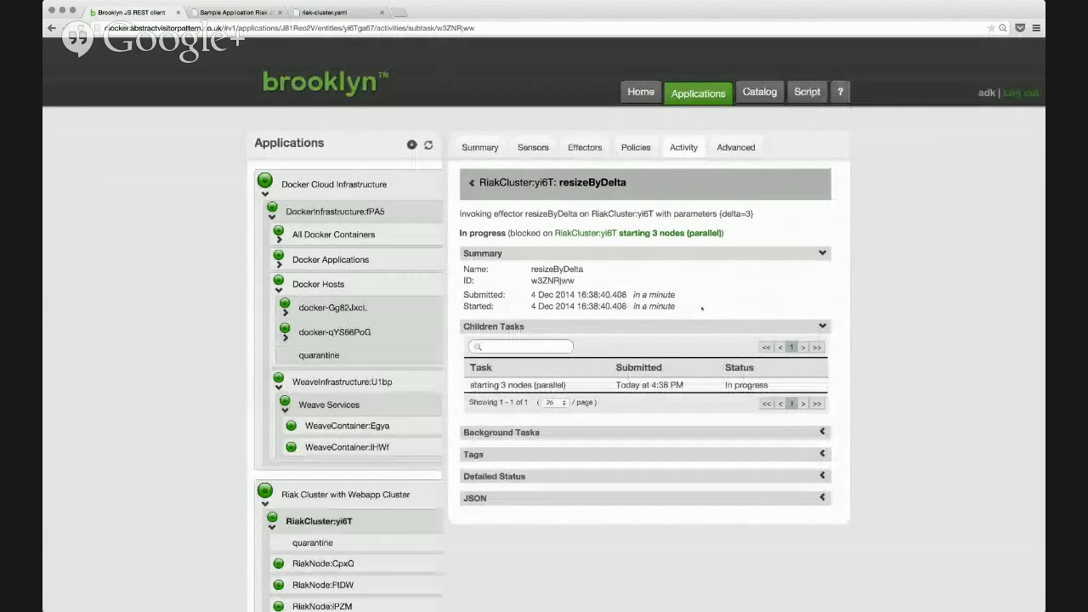
{"action": "scroll", "scroll_direction": "down", "scroll_amount": 3}
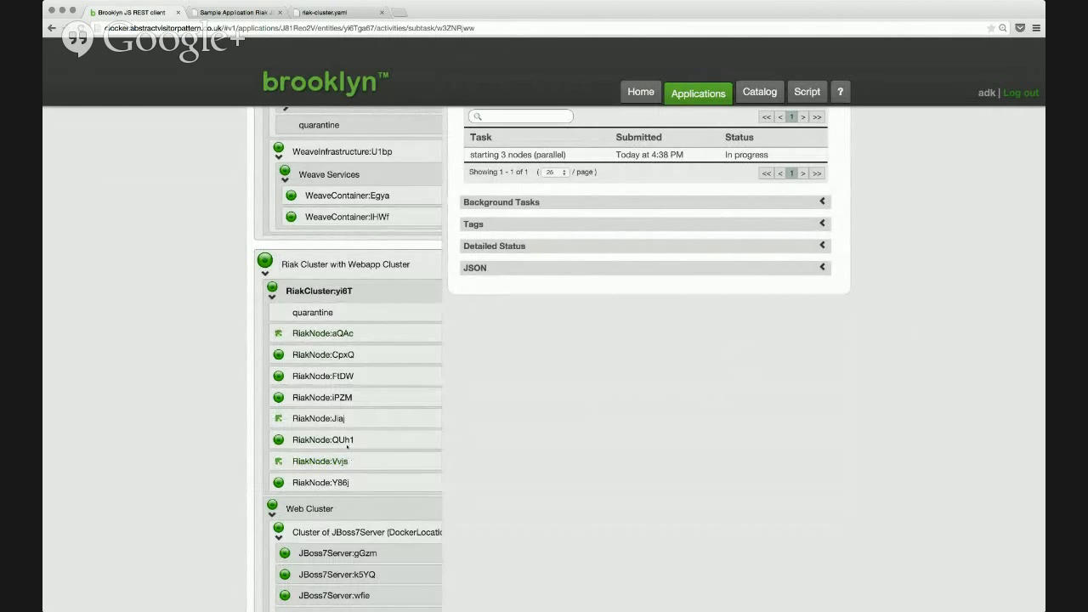
Step: Inspect a new RiakNode's sensors and follow its mapped riak.webPort URL to Riak Control
{"action": "left_click", "coordinate": [323, 439]}
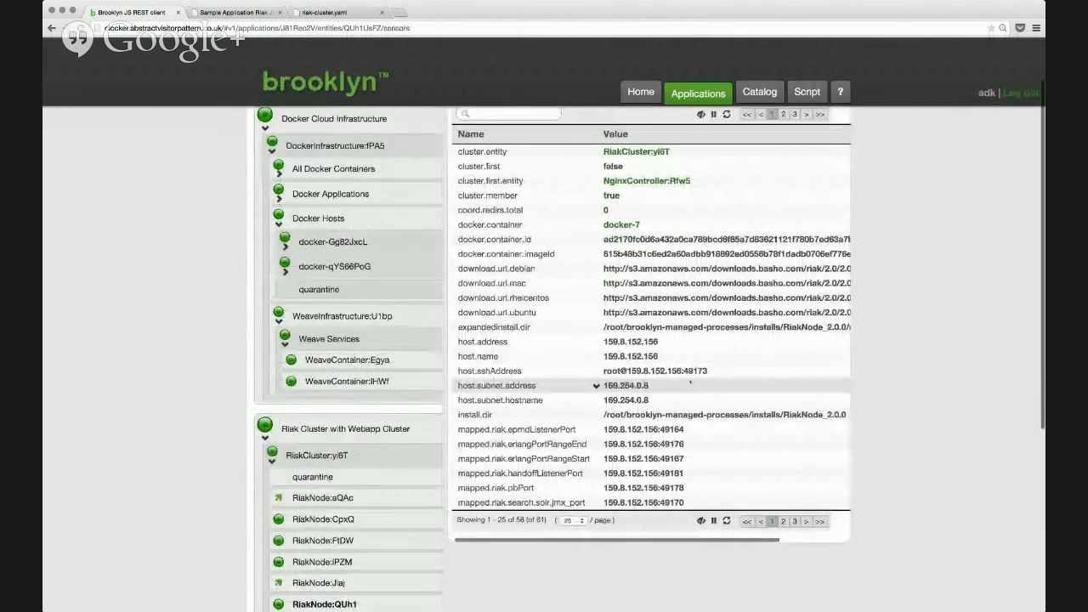
{"action": "scroll", "scroll_direction": "down", "scroll_amount": 3}
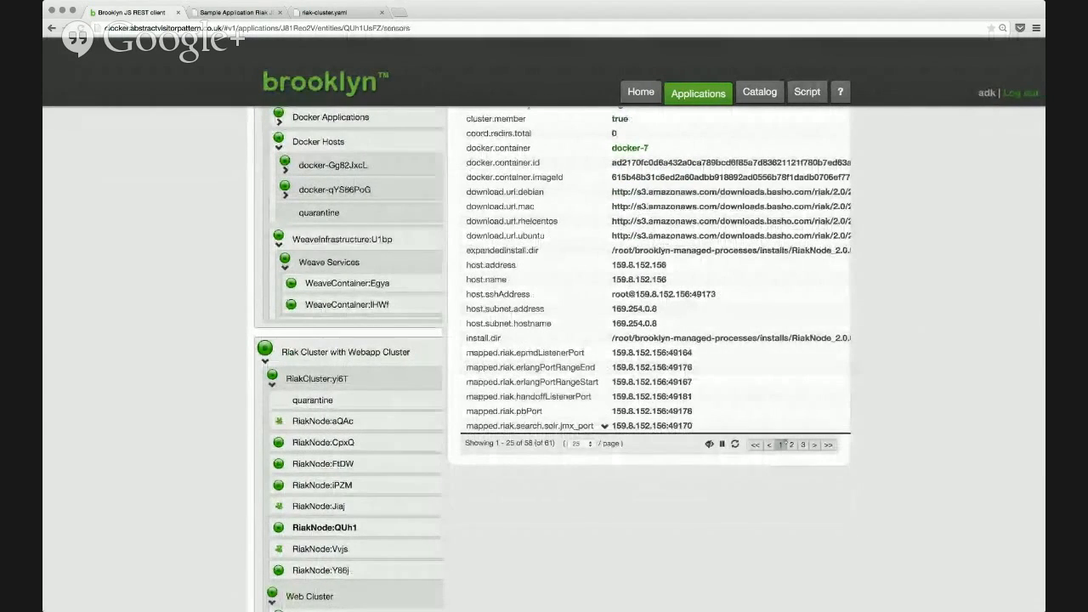
{"action": "left_click", "coordinate": [792, 445]}
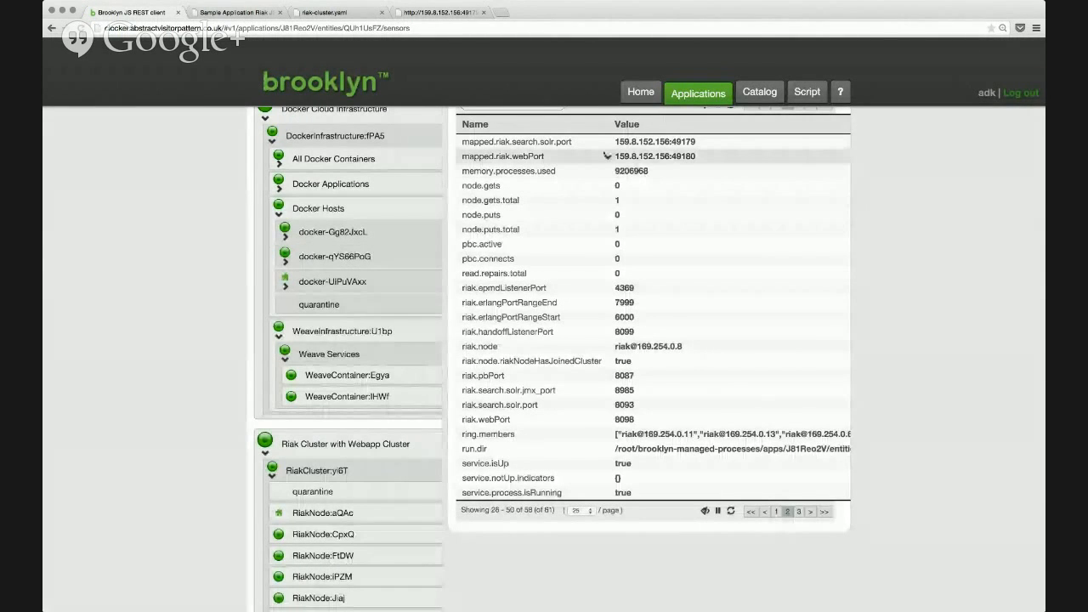
{"action": "left_click", "coordinate": [654, 157]}
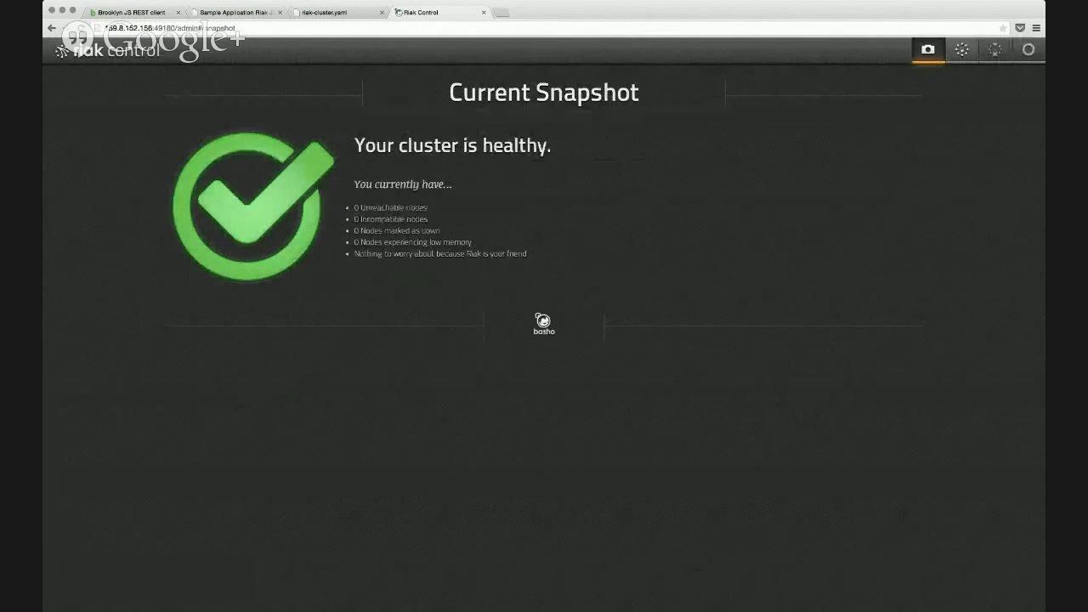
Step: Confirm eight member nodes in Riak Control's cluster management, then return to the Brooklyn console
{"action": "left_click", "coordinate": [962, 48]}
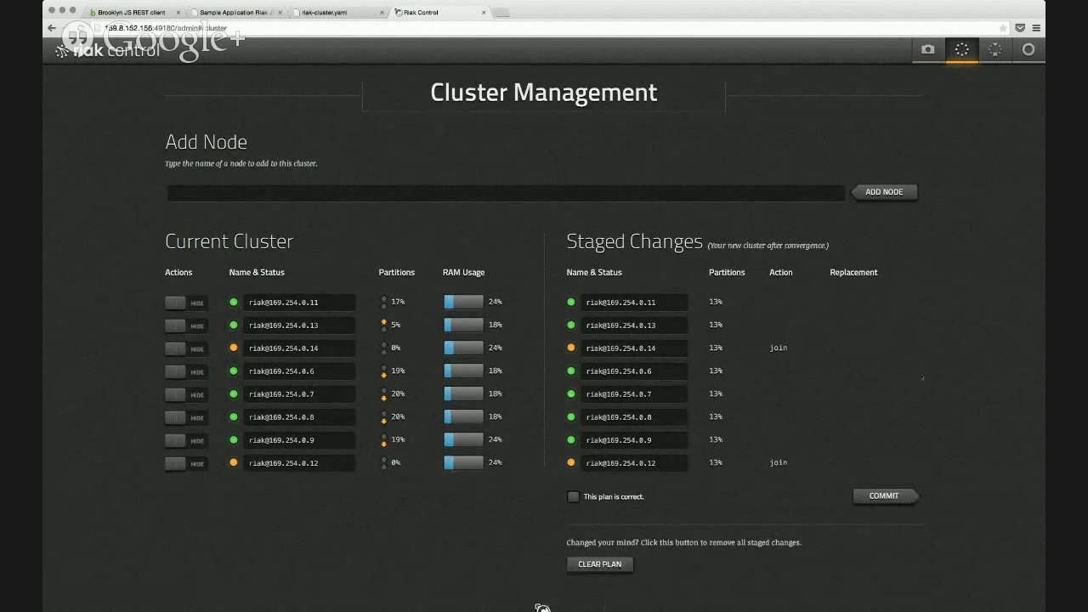
{"action": "left_click", "coordinate": [883, 496]}
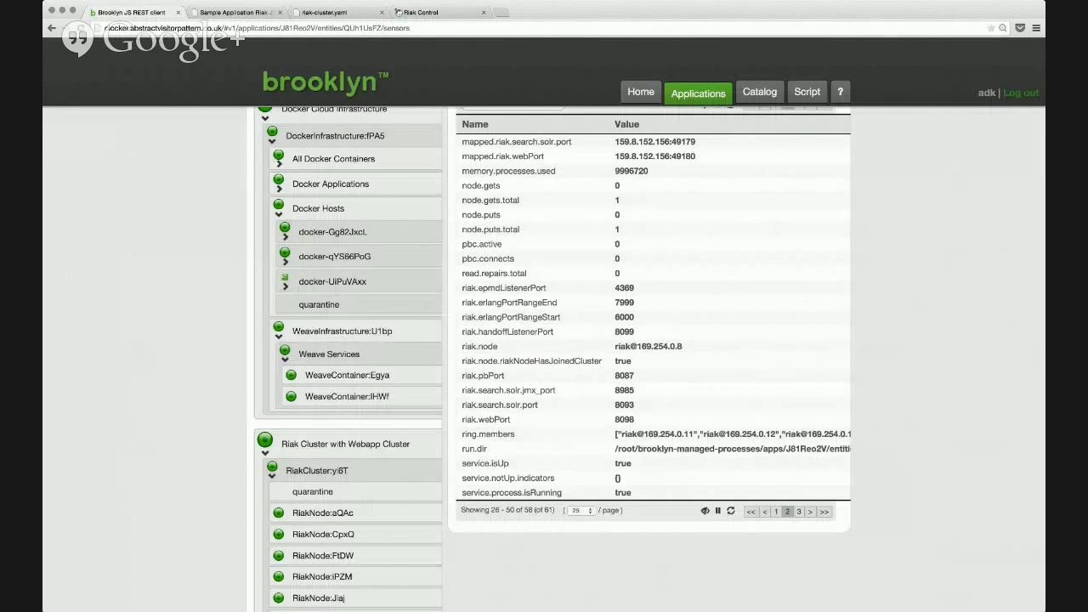
{"action": "scroll", "scroll_direction": "down", "scroll_amount": 3}
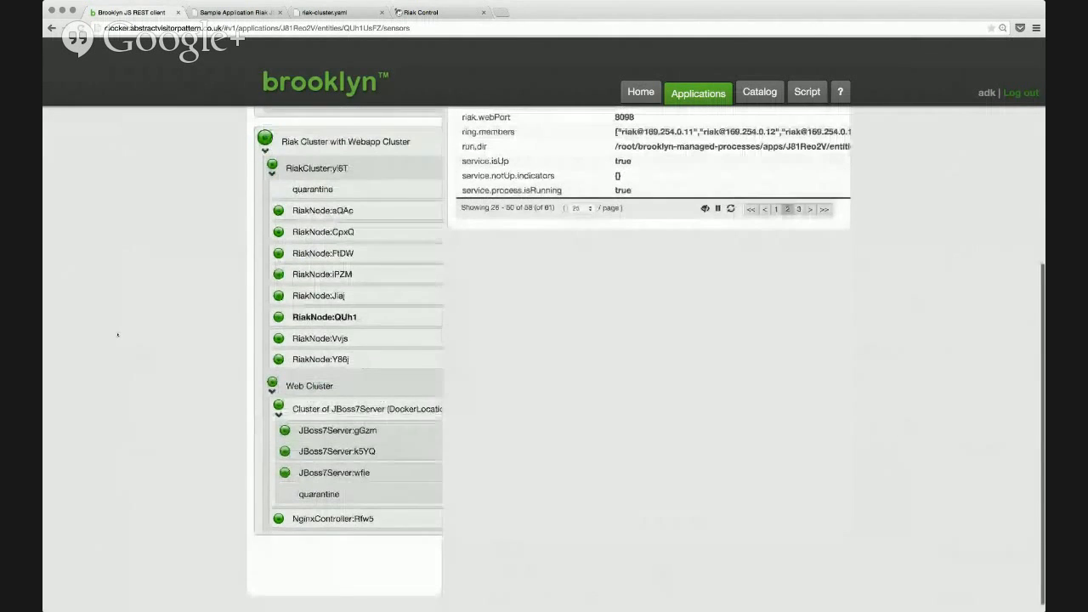